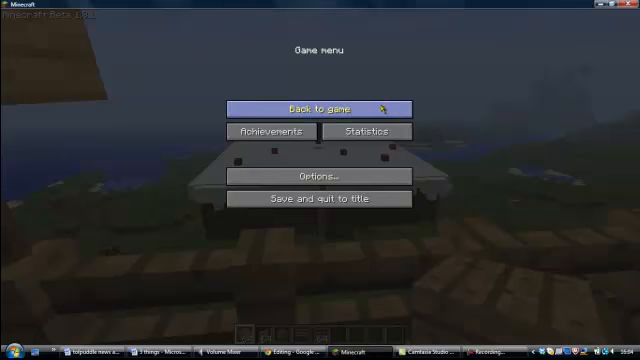
Return from the Game menu to the lookout tower with the 'light the candle :D' sign.
{"action": "left_click", "coordinate": [316, 107]}
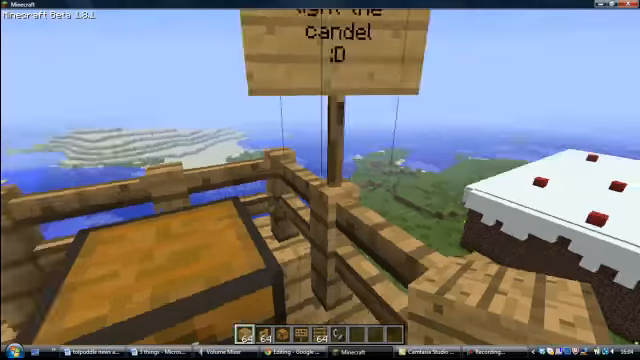
{"action": "mouse_move", "coordinate": [320, 180]}
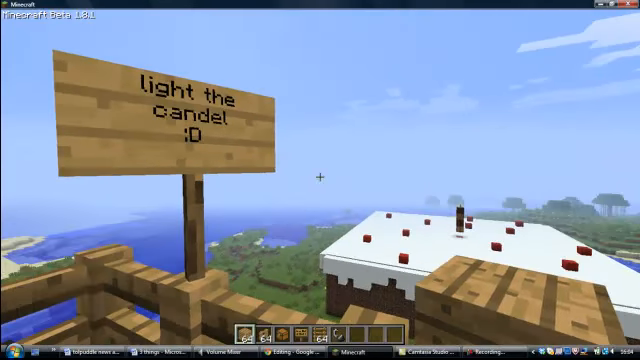
{"action": "mouse_move", "coordinate": [320, 180]}
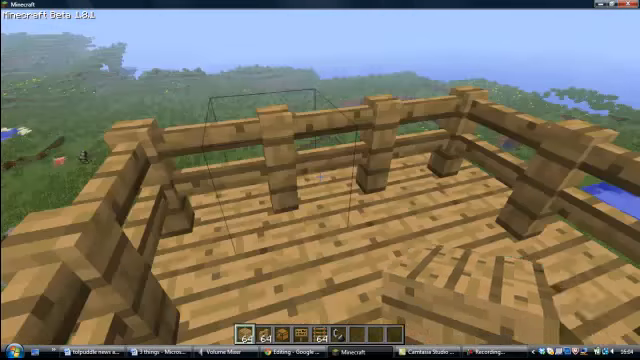
{"action": "mouse_move", "coordinate": [320, 180]}
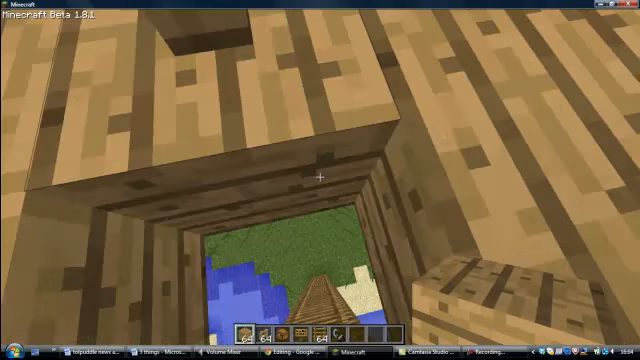
{"action": "mouse_move", "coordinate": [314, 178]}
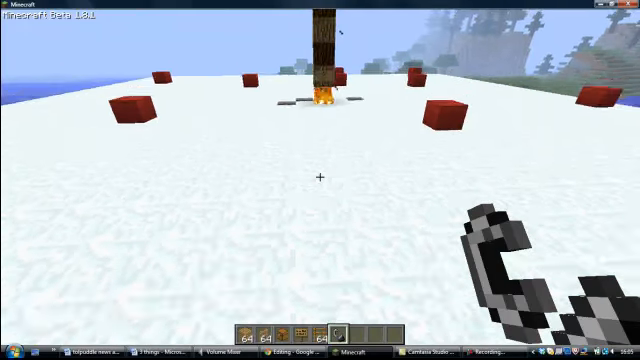
{"action": "key", "text": "Escape"}
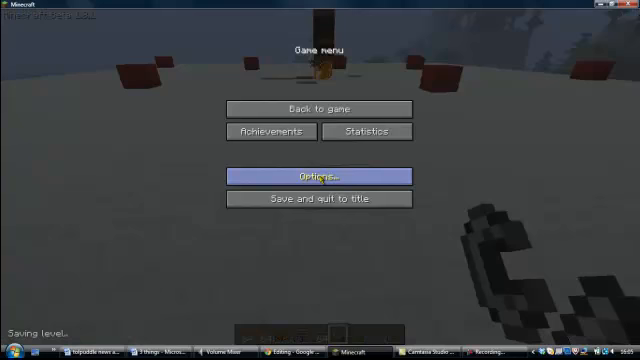
{"action": "left_click", "coordinate": [318, 176]}
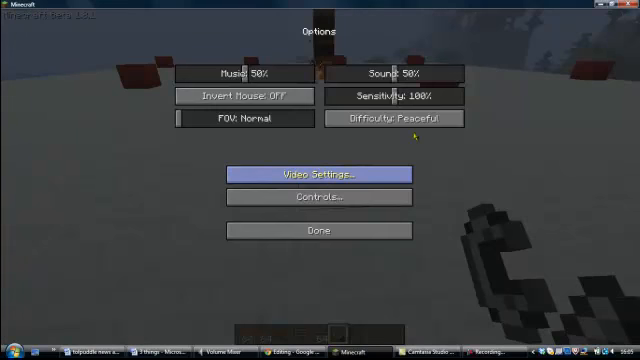
{"action": "left_click", "coordinate": [320, 173]}
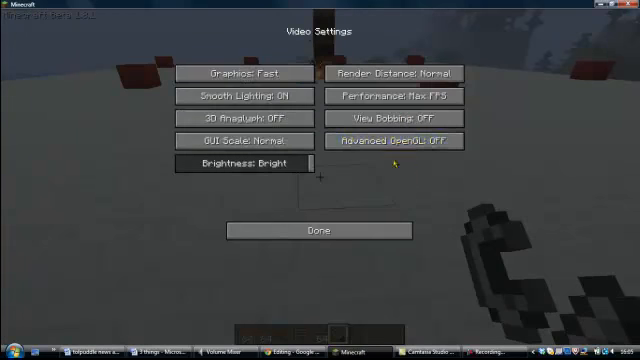
{"action": "left_click", "coordinate": [405, 73]}
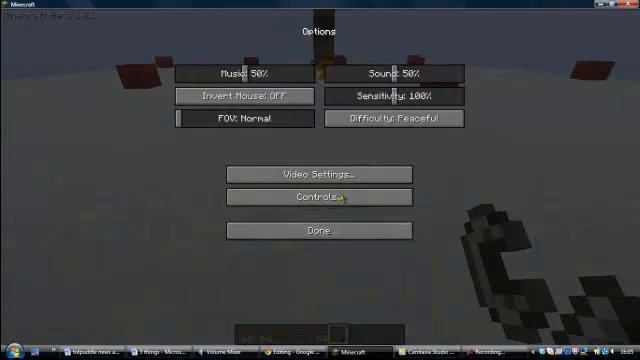
{"action": "left_click", "coordinate": [318, 229]}
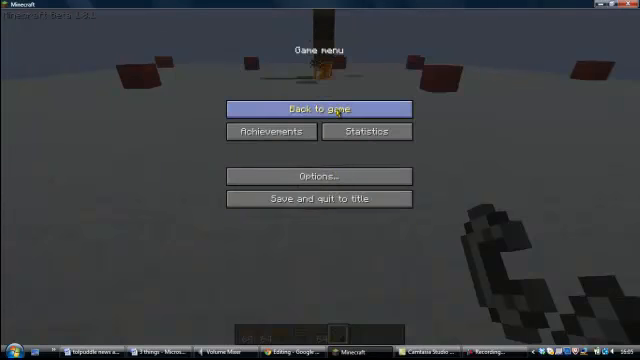
{"action": "left_click", "coordinate": [320, 108]}
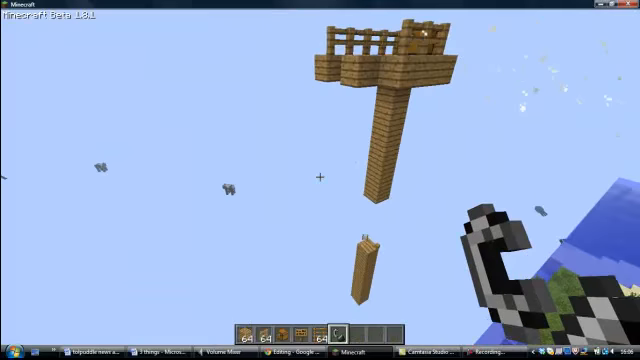
{"action": "mouse_move", "coordinate": [320, 175]}
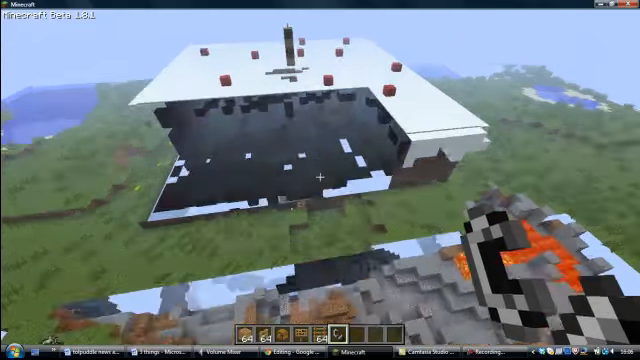
{"action": "mouse_move", "coordinate": [320, 180]}
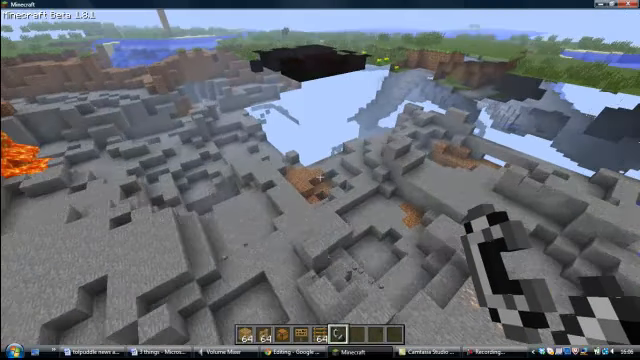
{"action": "mouse_move", "coordinate": [320, 180]}
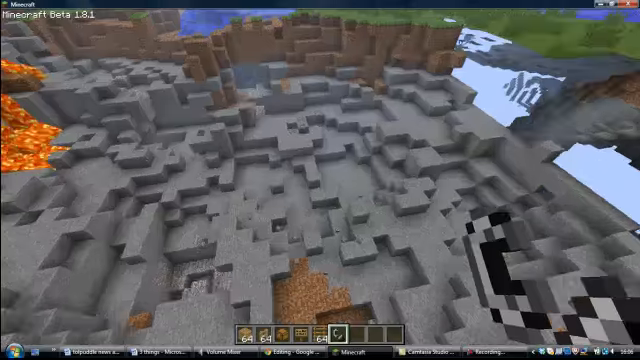
{"action": "mouse_move", "coordinate": [320, 180]}
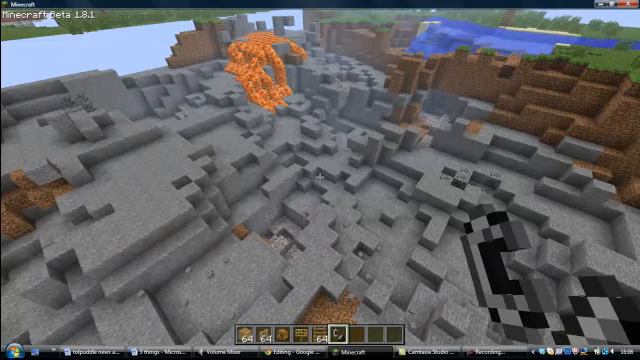